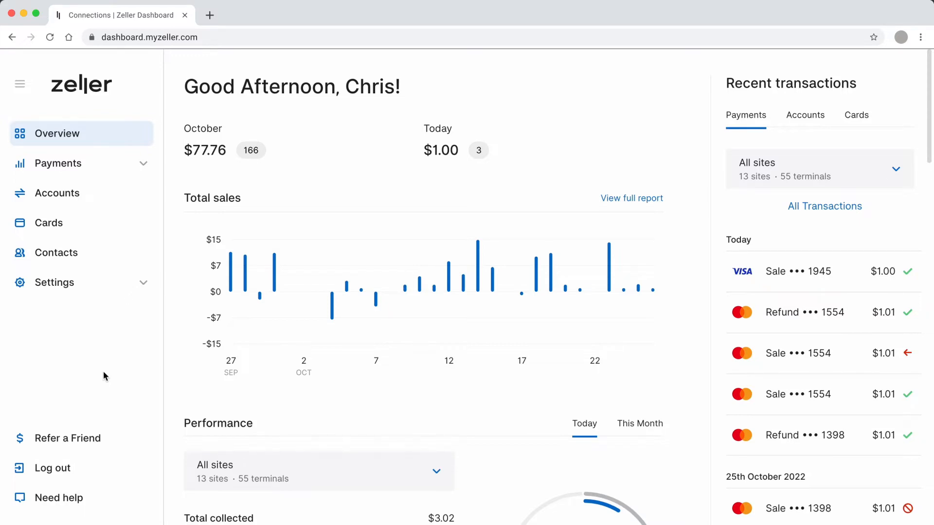
mouse_move(116, 362)
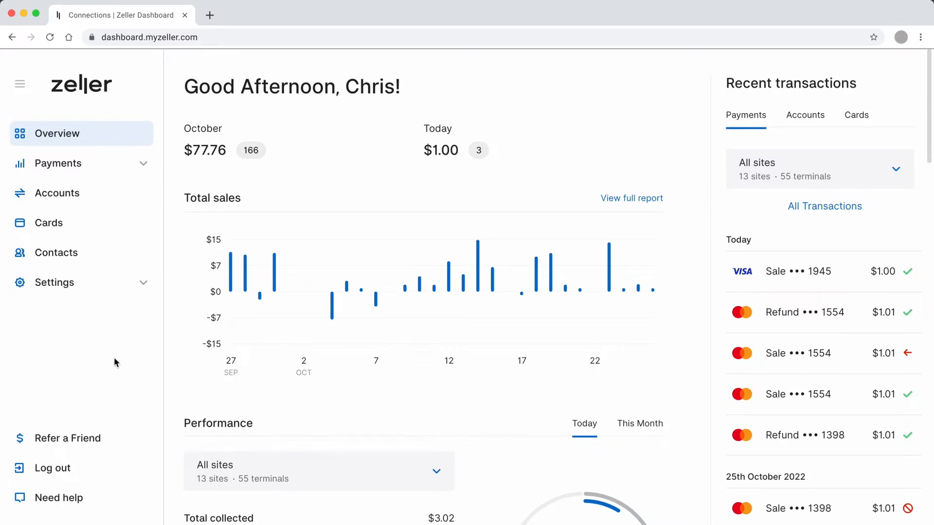
mouse_move(120, 348)
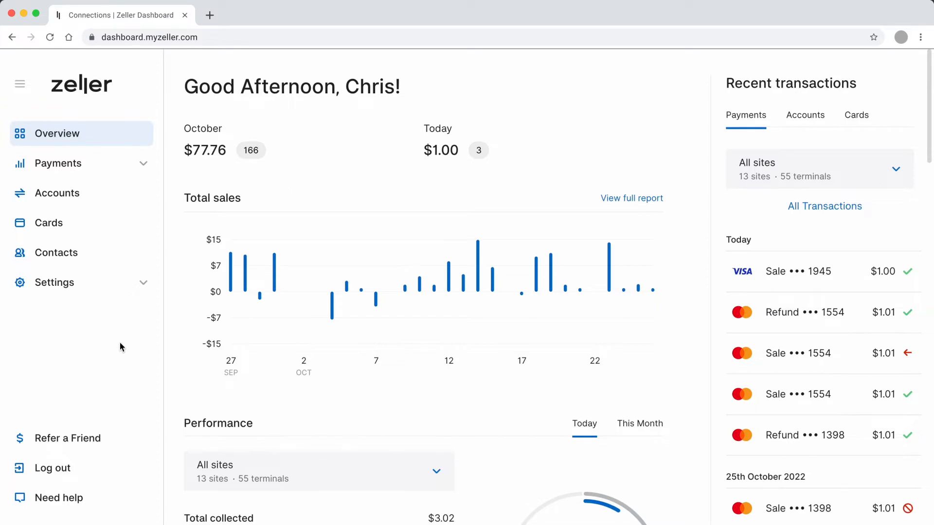
mouse_move(135, 328)
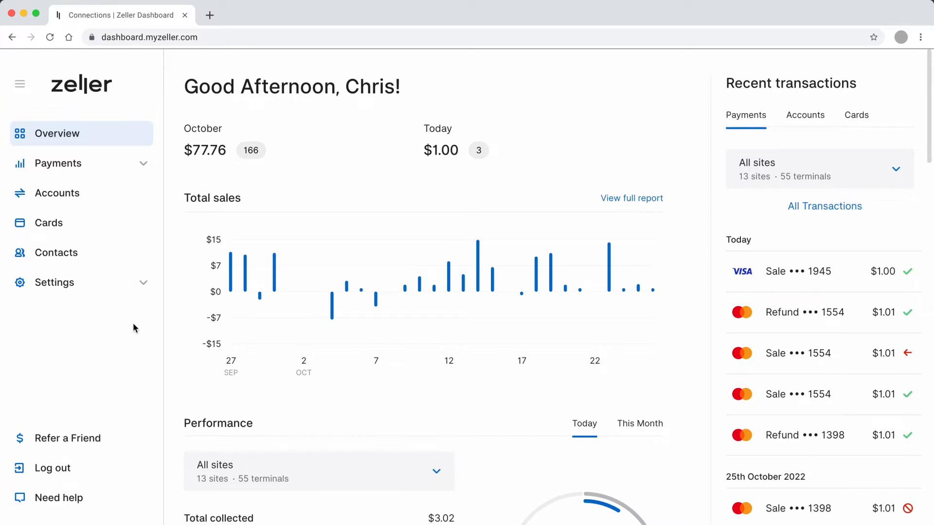
mouse_move(145, 284)
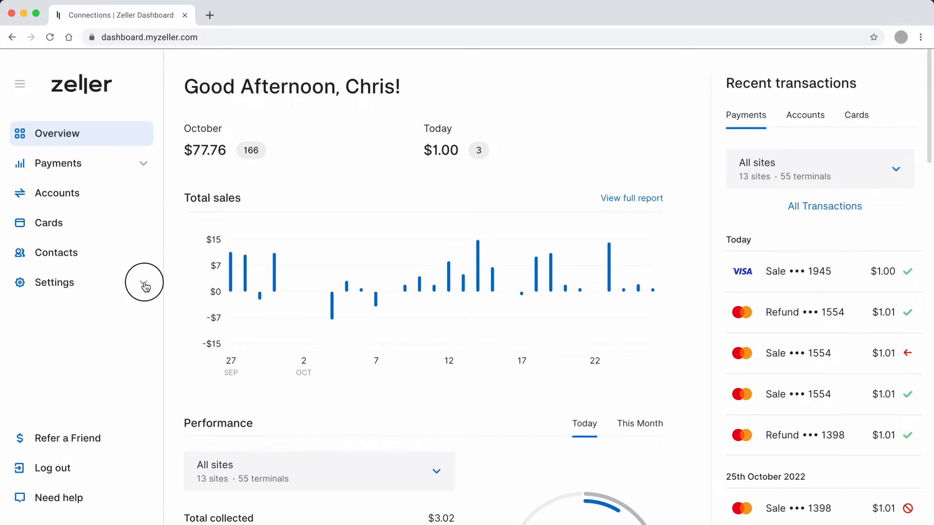
- Expand the Settings section in the sidebar to show Users, Profile settings, Fees & Pricing and Connections
click(54, 282)
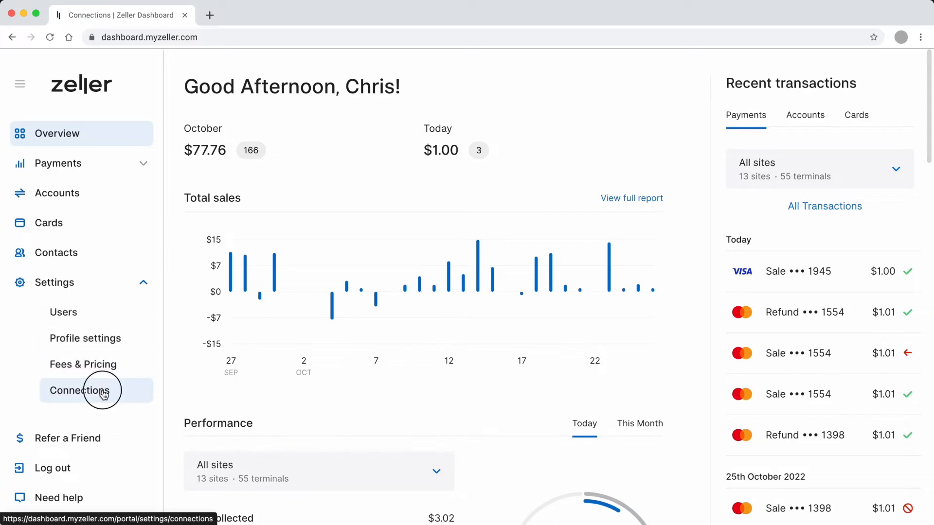
- Go to Settings > Connections, add Xero - Bank Feeds Integration, and tick the disclaimer
click(78, 390)
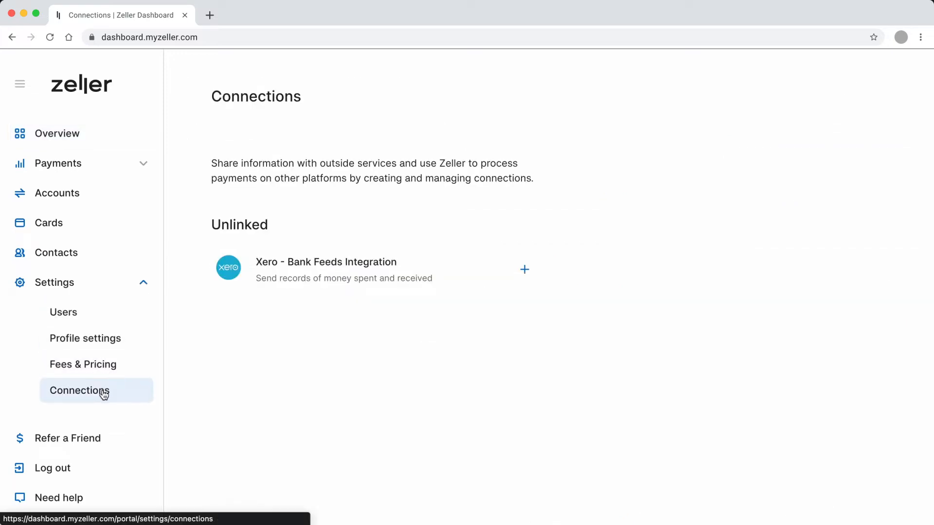
mouse_move(360, 306)
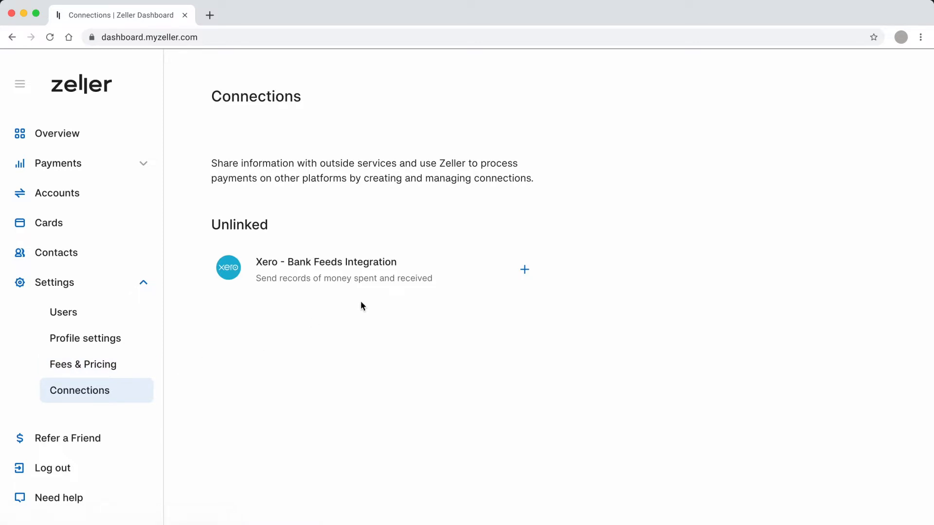
mouse_move(527, 271)
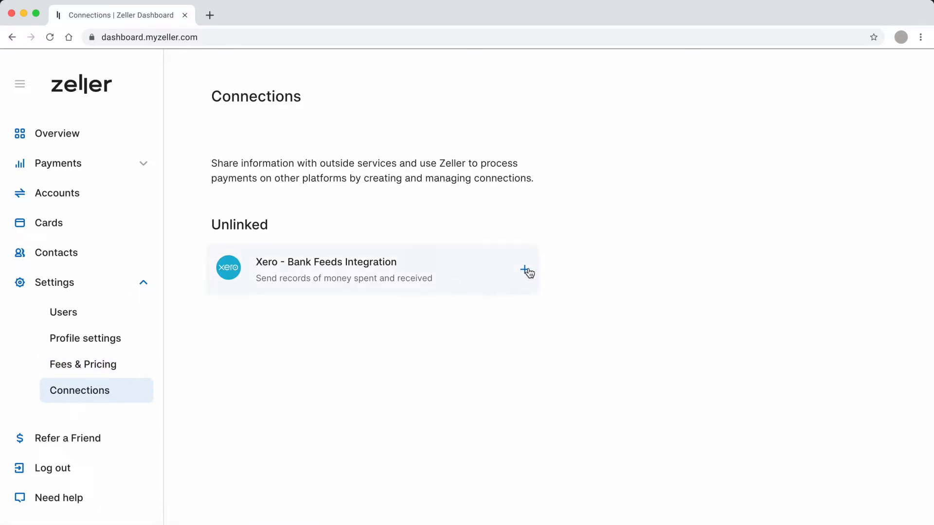
click(526, 269)
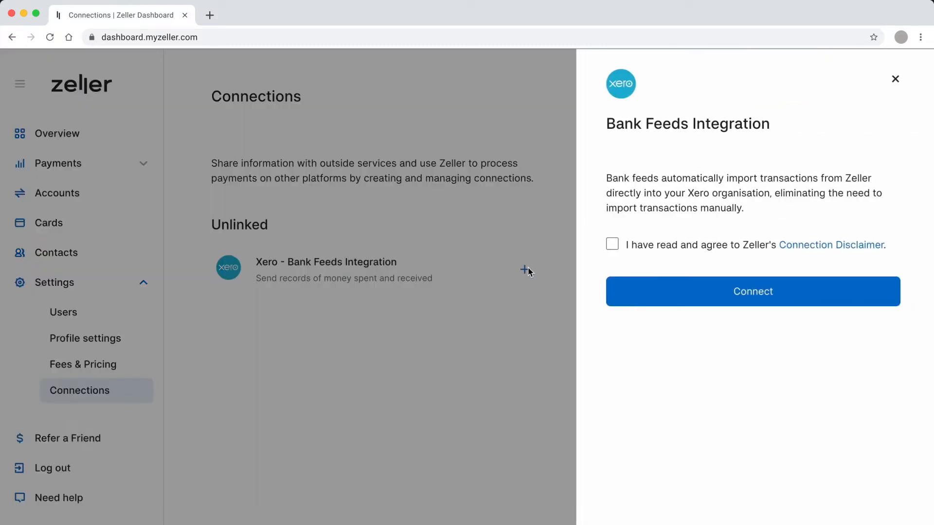
mouse_move(611, 244)
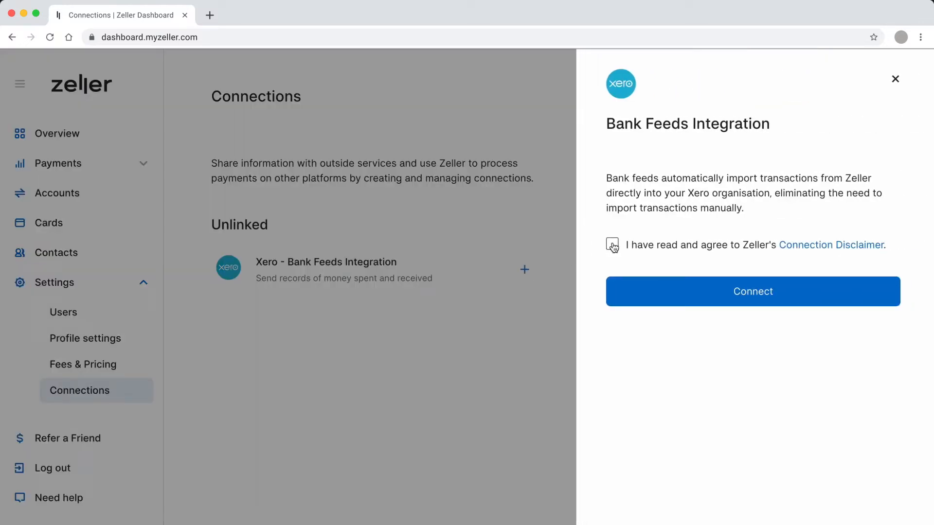
click(613, 244)
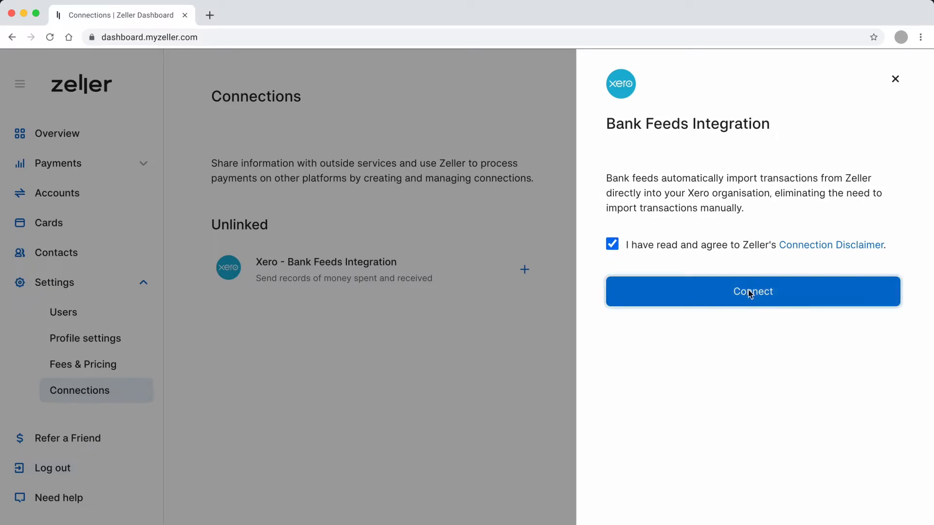
- Connect to Xero and allow Zeller Bankfeed access to the Happy Hippo organisation
click(753, 291)
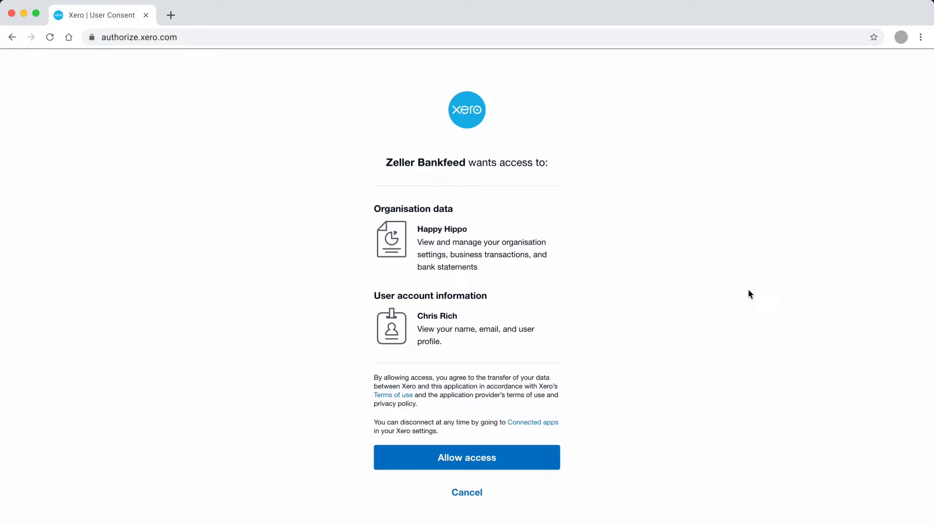
mouse_move(682, 380)
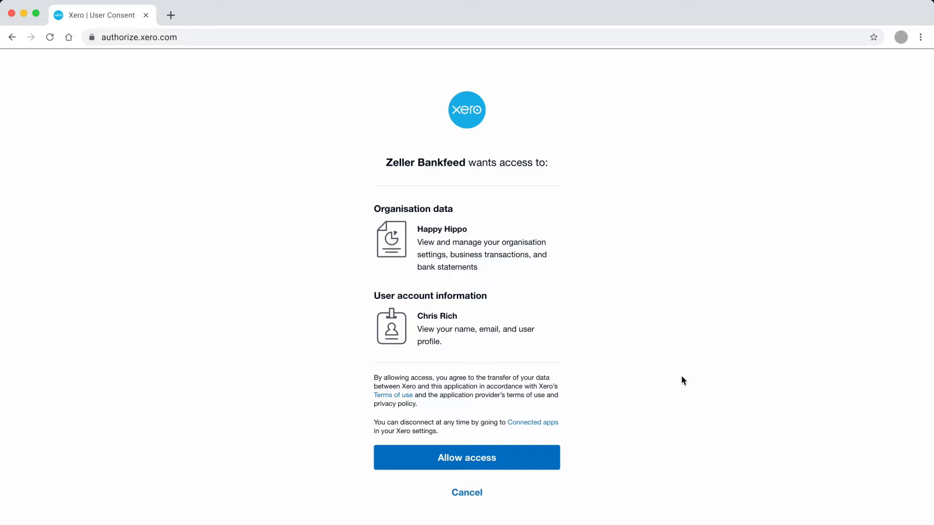
mouse_move(611, 419)
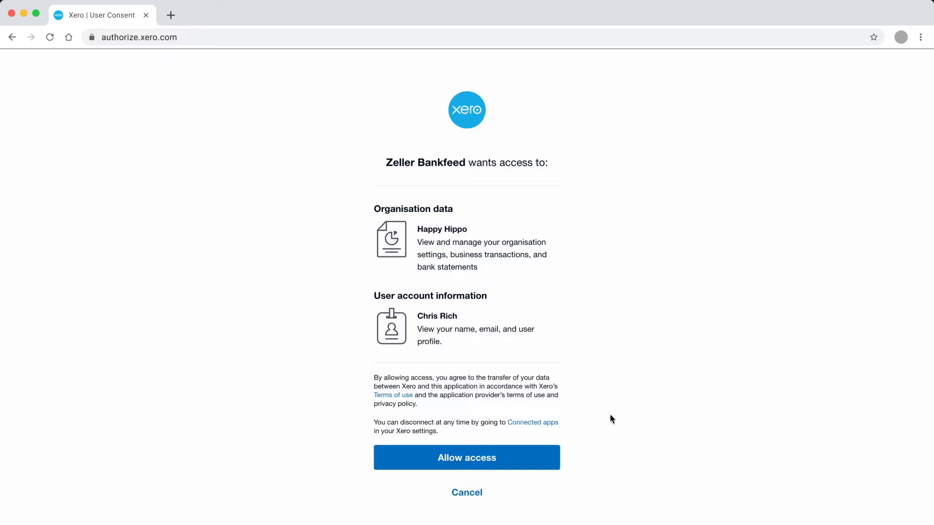
mouse_move(530, 458)
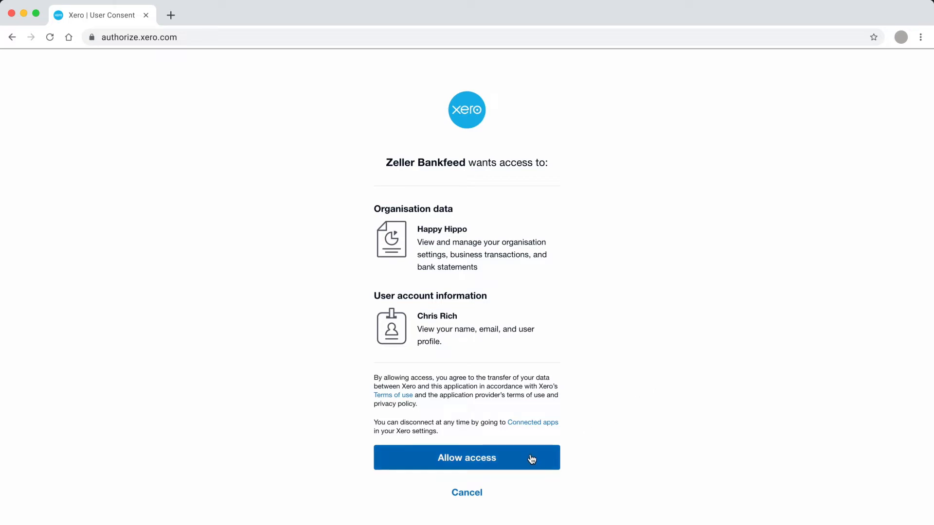
click(466, 458)
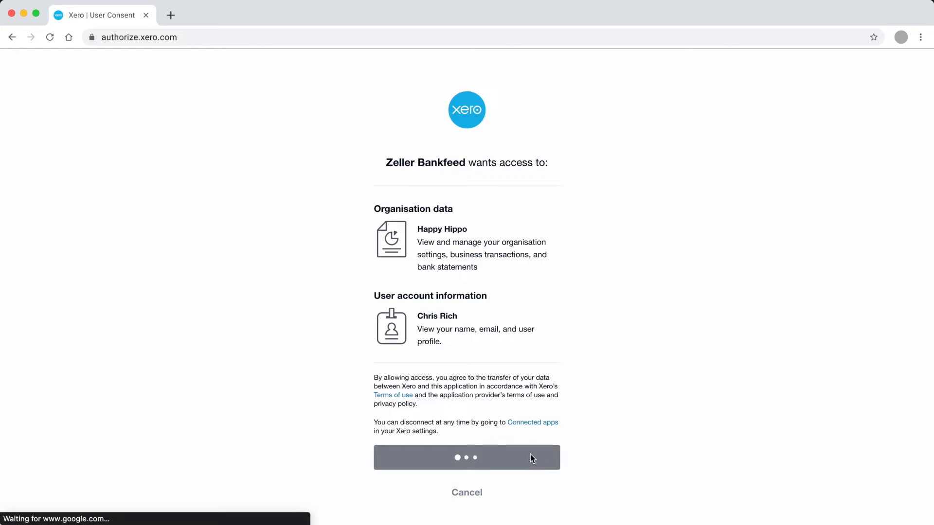
click(467, 457)
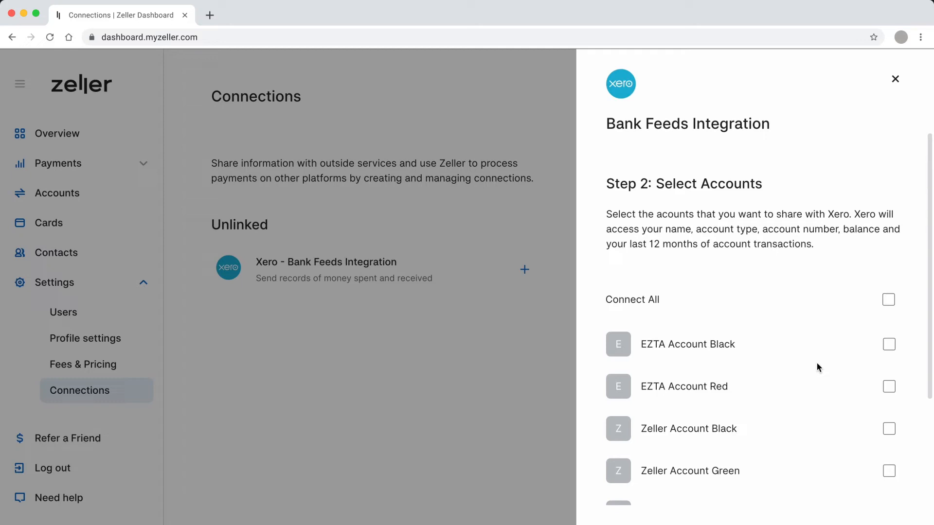
mouse_move(845, 369)
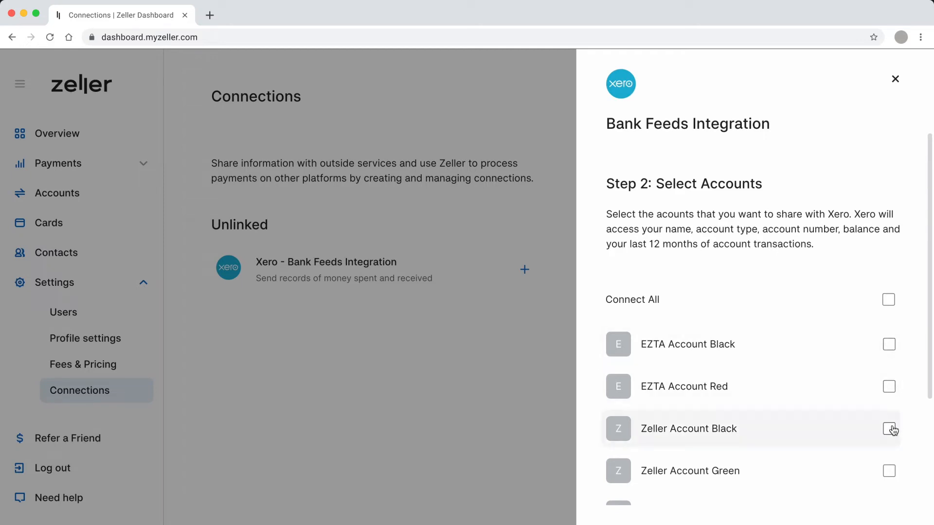
mouse_move(886, 318)
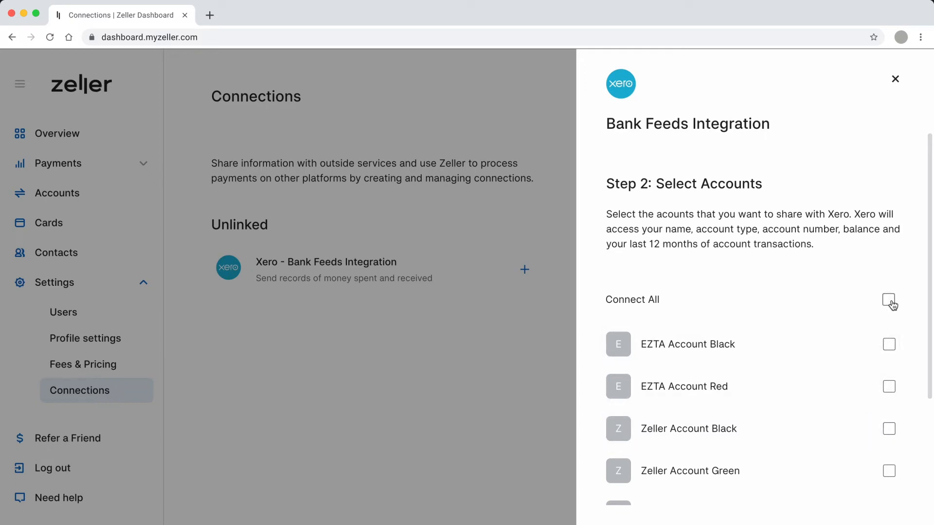
- Show all 8 accounts, select only Zeller Account Red, and save to link Xero
scroll(down, 3)
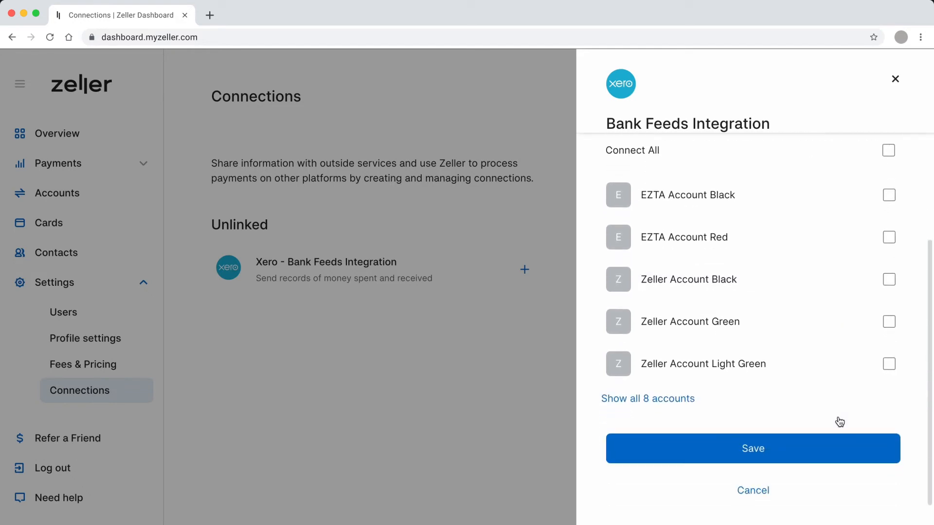
click(648, 398)
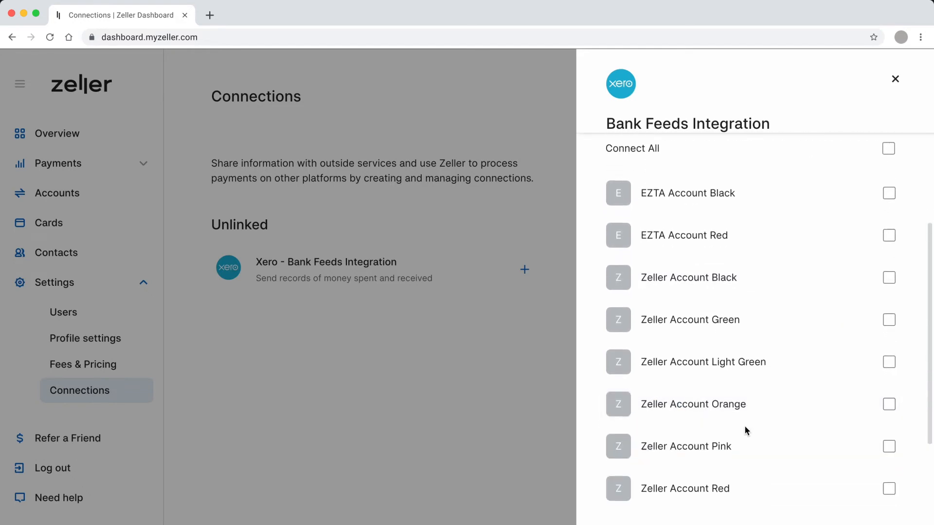
click(888, 489)
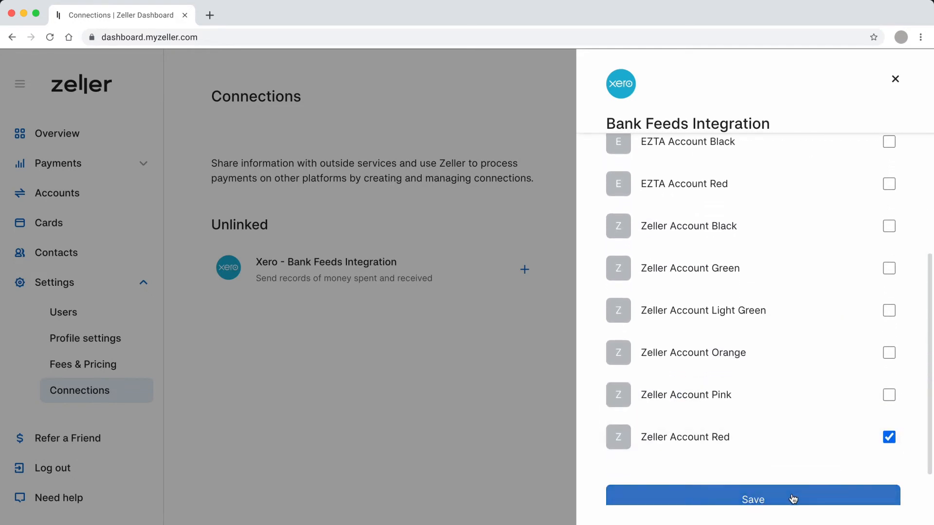
click(752, 499)
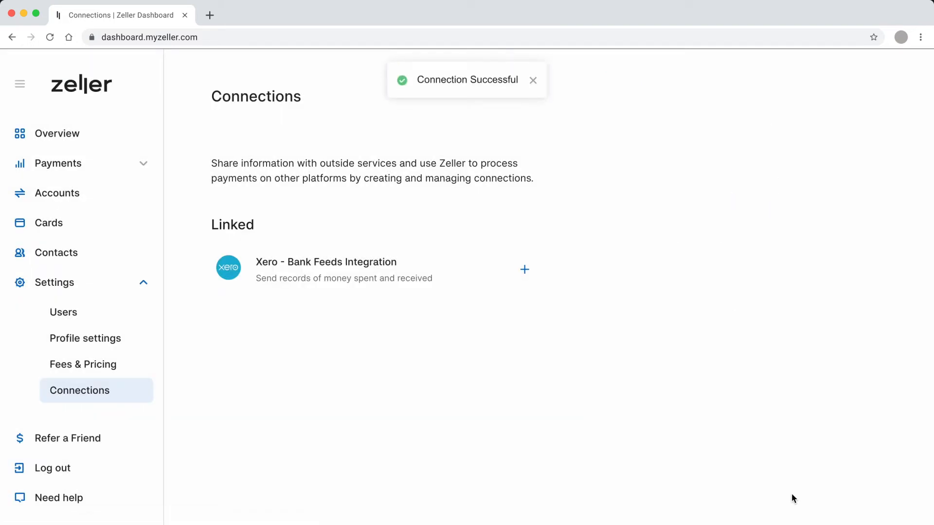
click(533, 80)
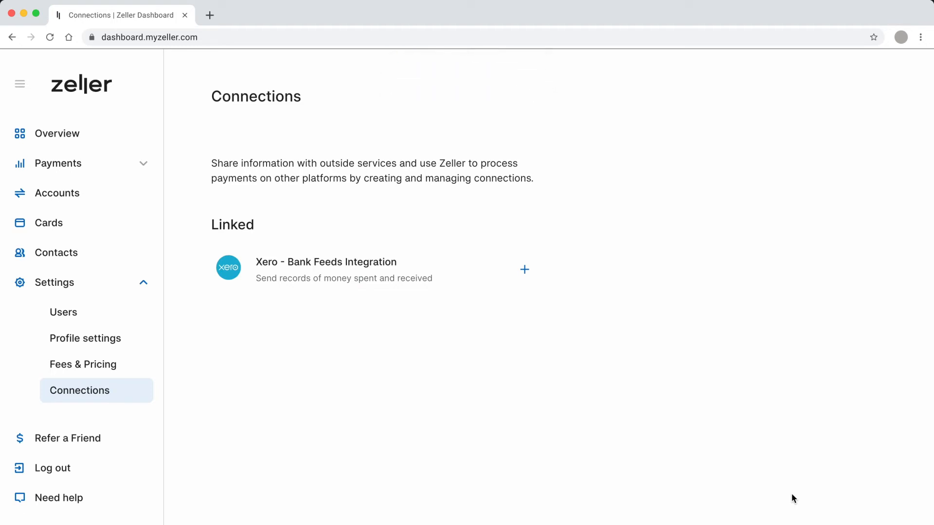
mouse_move(265, 82)
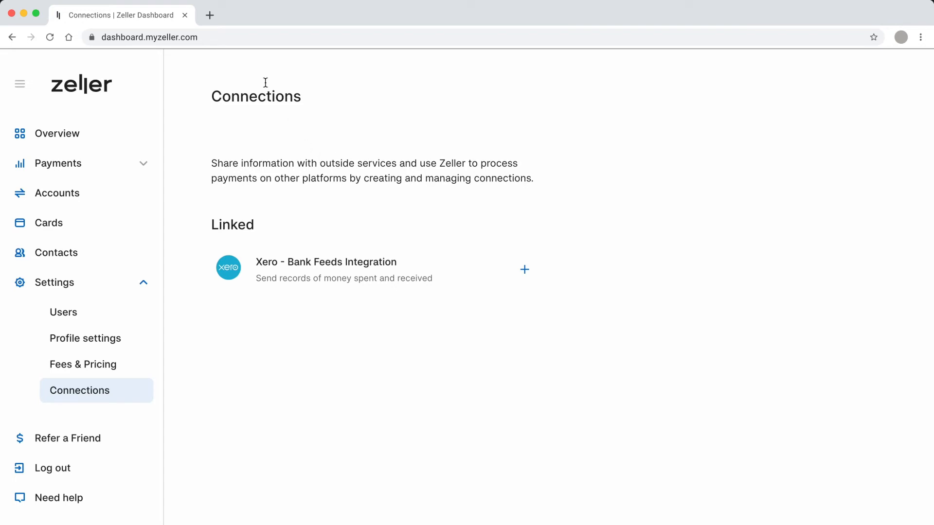
click(524, 269)
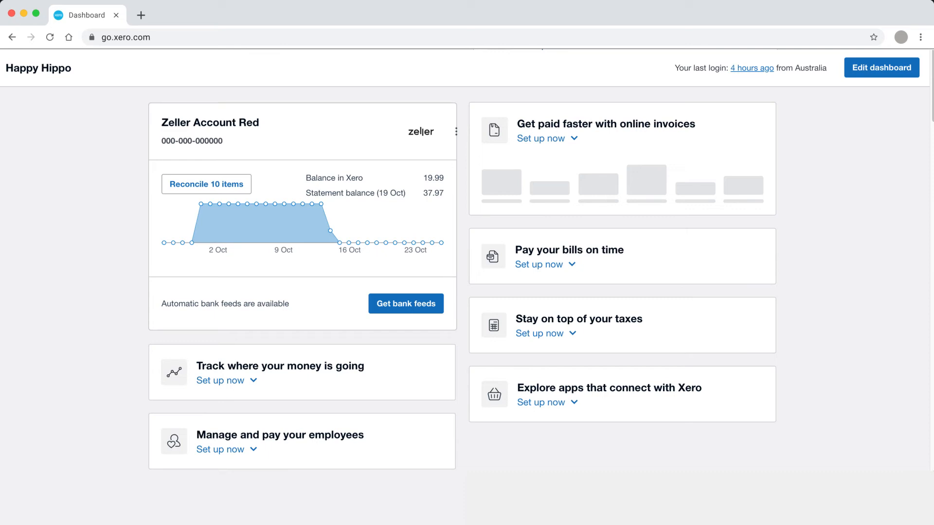
- Open the Zeller Account Red card on the Xero dashboard to view its Reconcile tab
click(206, 183)
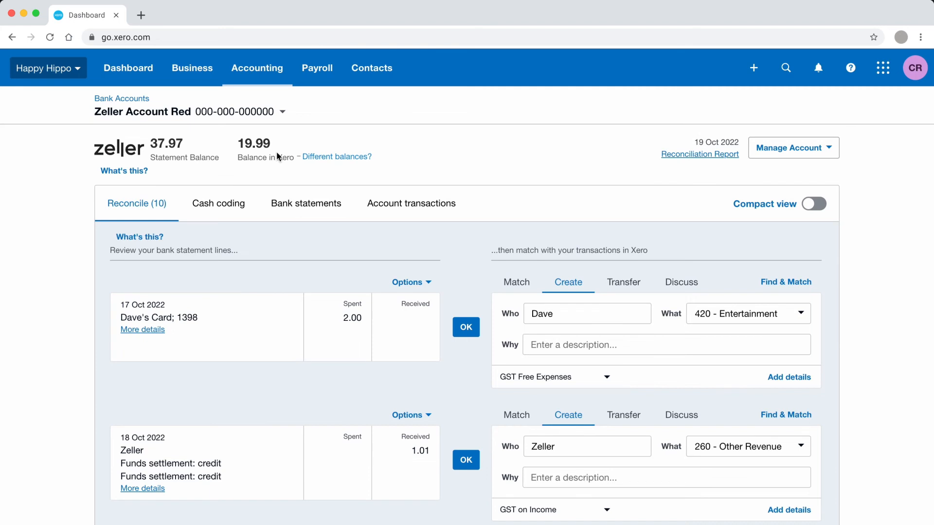
mouse_move(356, 246)
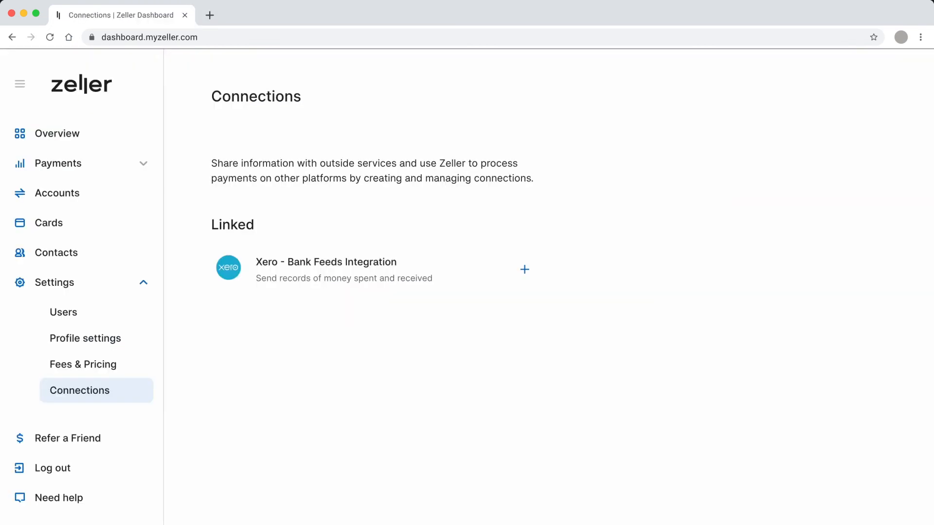
mouse_move(522, 273)
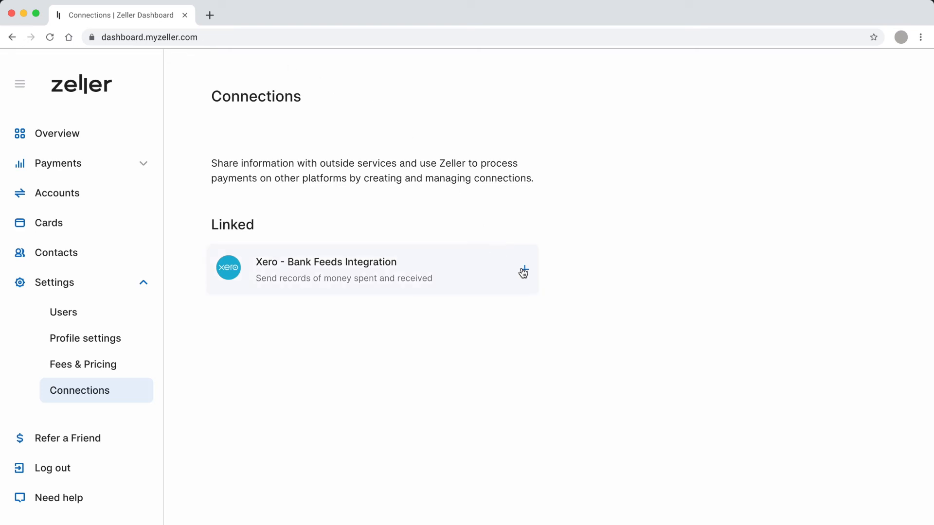
- Open the Xero - Bank Feeds Integration panel, then remove the connection and confirm
click(523, 269)
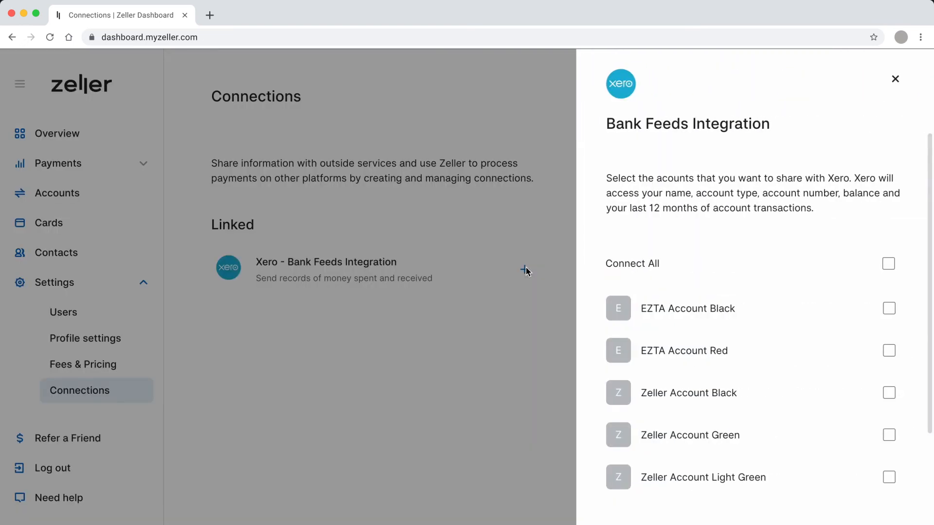
scroll(down, 3)
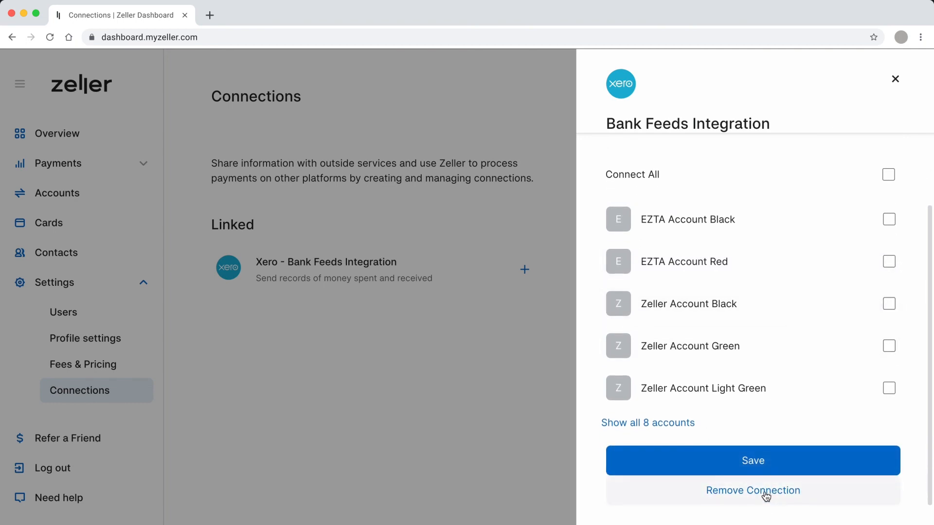
click(753, 491)
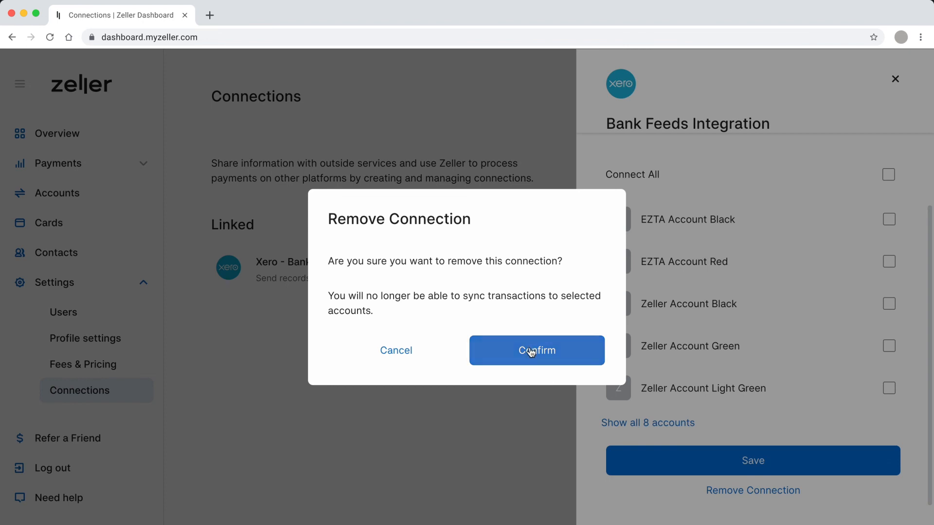
click(536, 350)
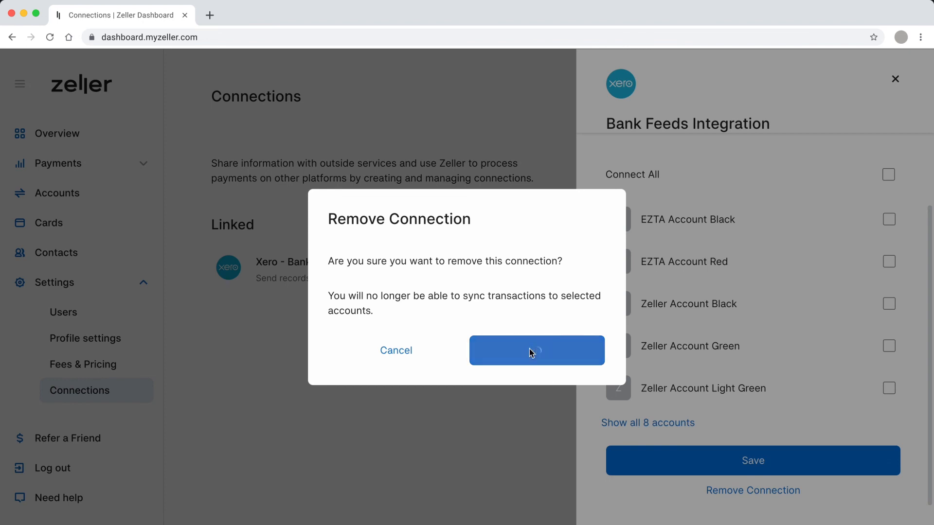